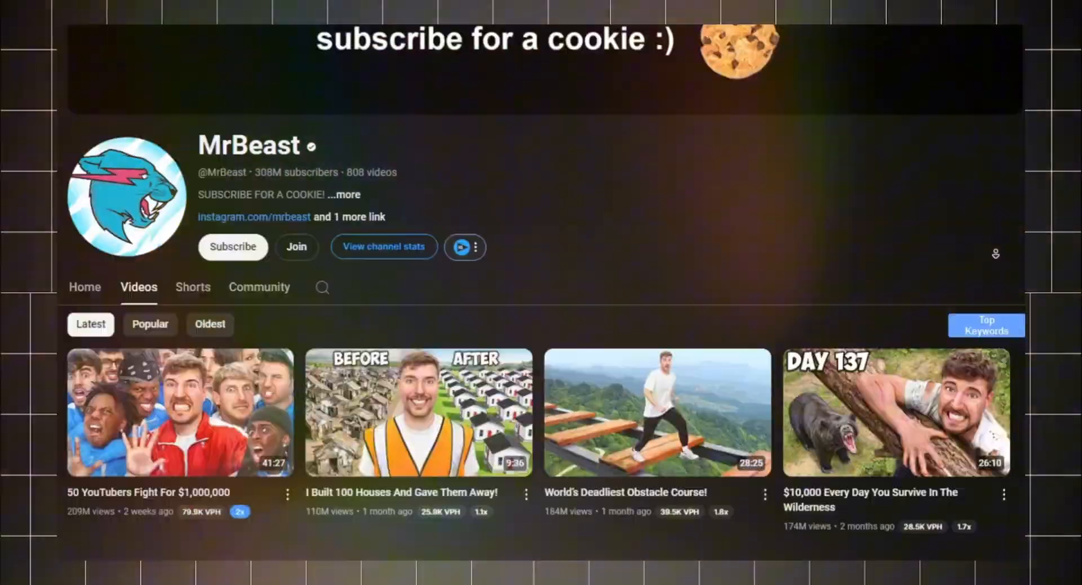
Step: Scroll through MrBeast's latest videos to pick a thumbnail to save
scroll("down", 3)
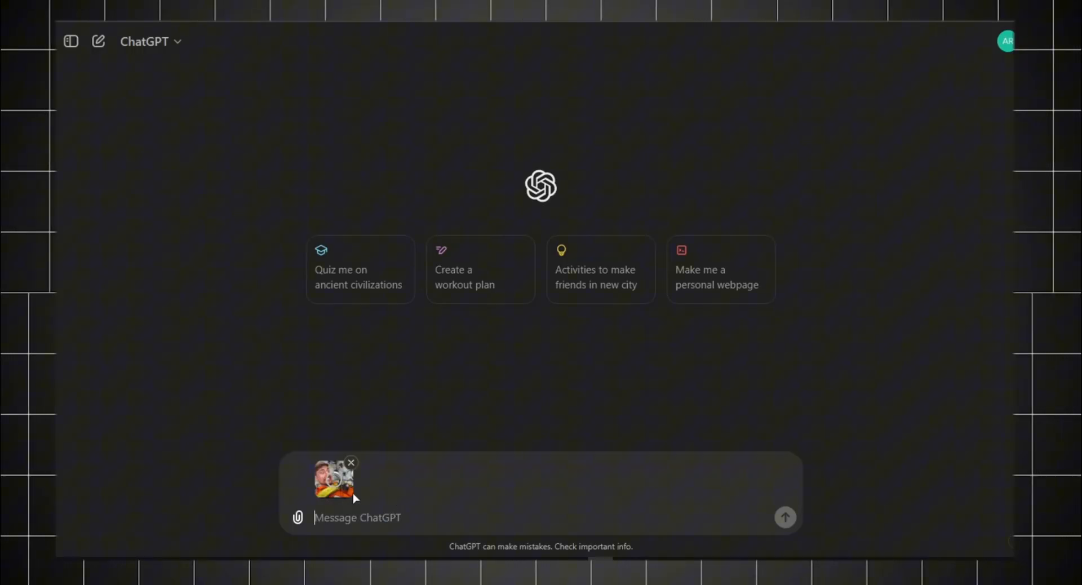
Step: Send 'write me a detailed prompt to recreate this thumbnail' with the attached image
type("write me a detailed prompt to recreate th")
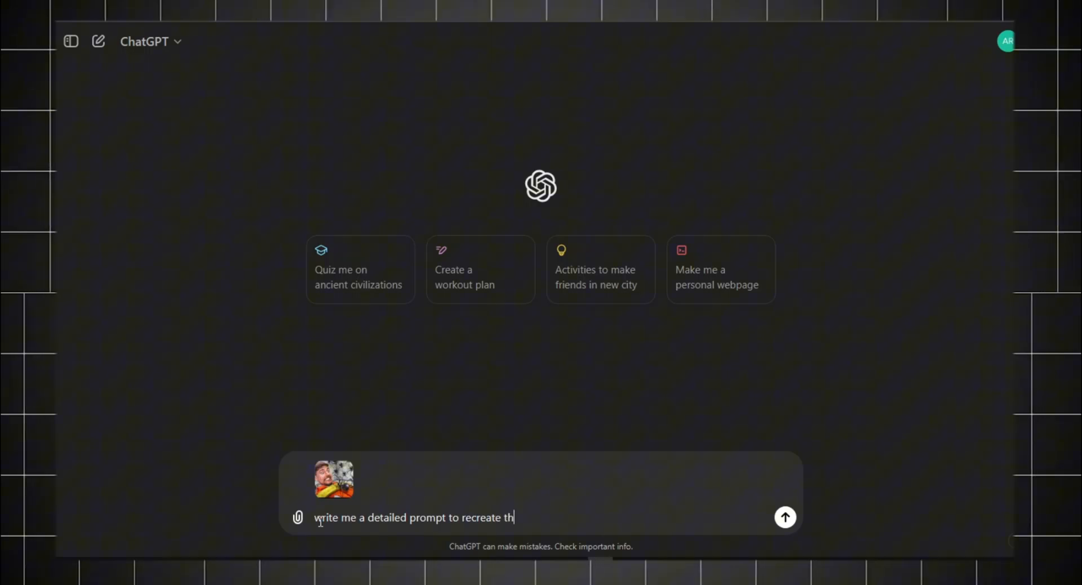
left_click(784, 516)
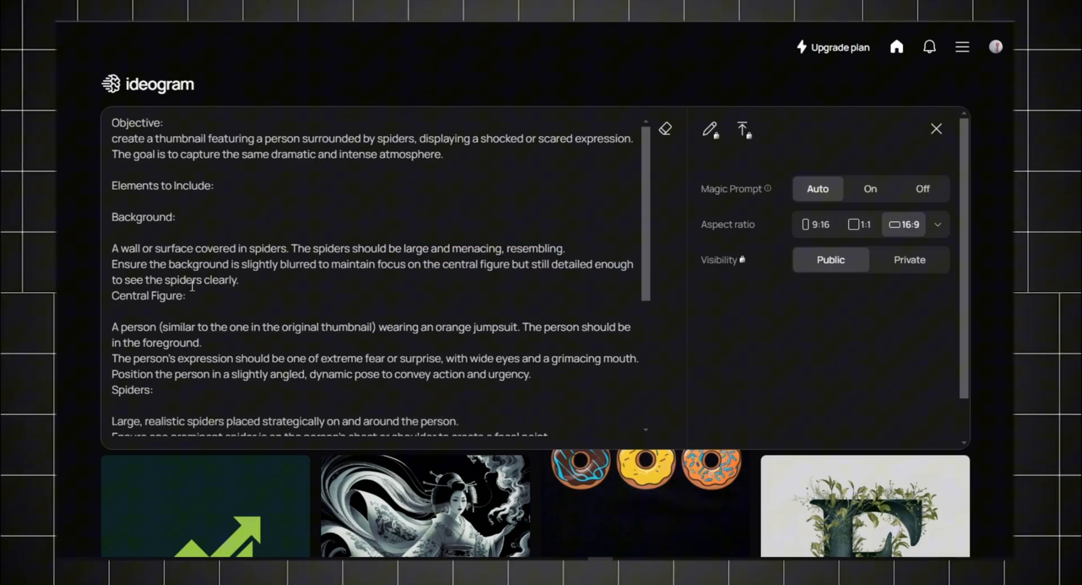
Step: Replace the Text section with 'no text should be appear on the image.', generate, and view the result's options
scroll("down", 3)
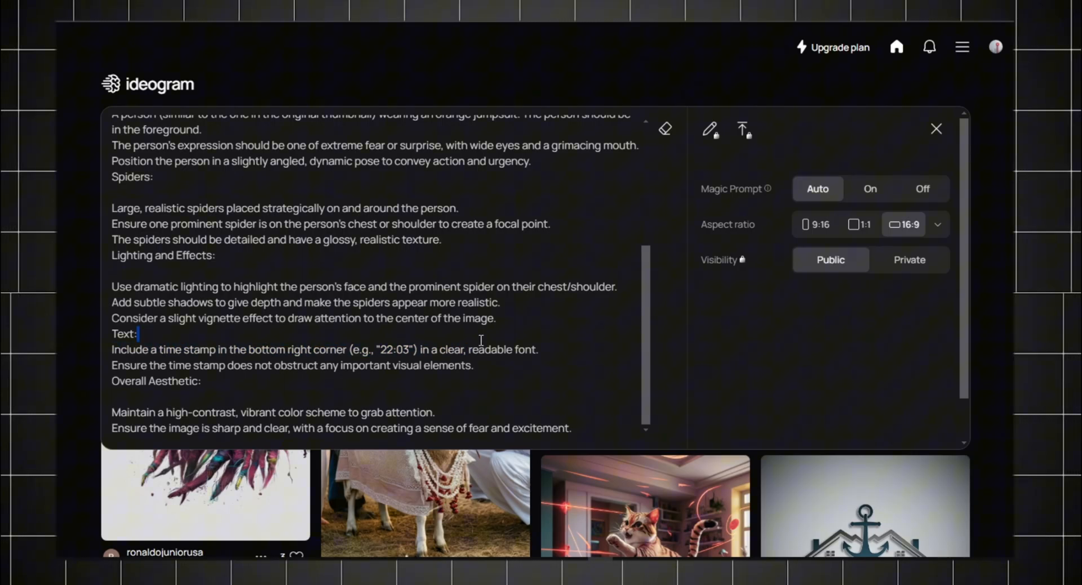
type("no text shoul")
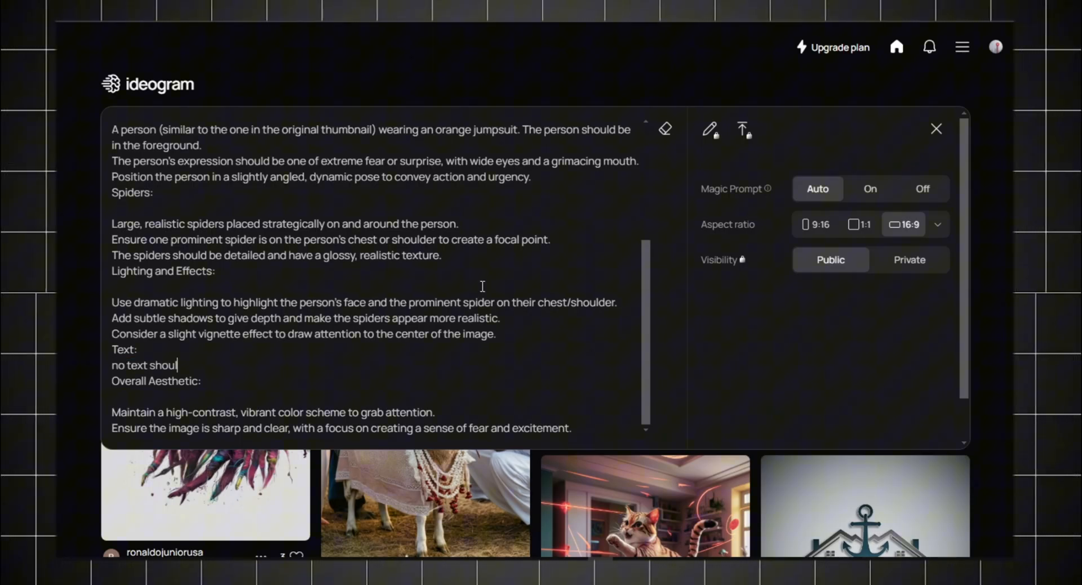
type("d be appear on the image.")
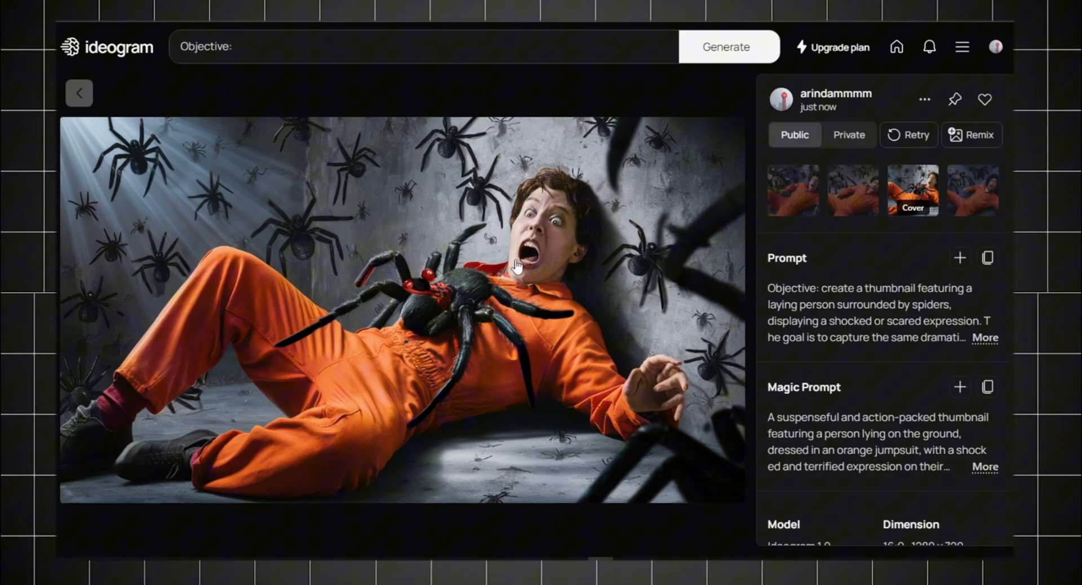
left_click(924, 99)
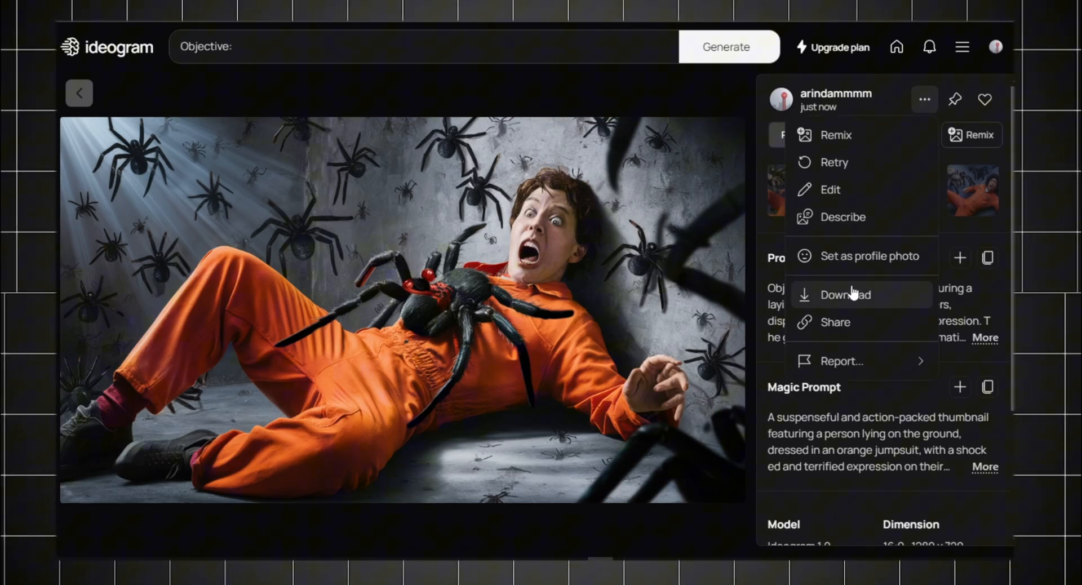
mouse_move(866, 300)
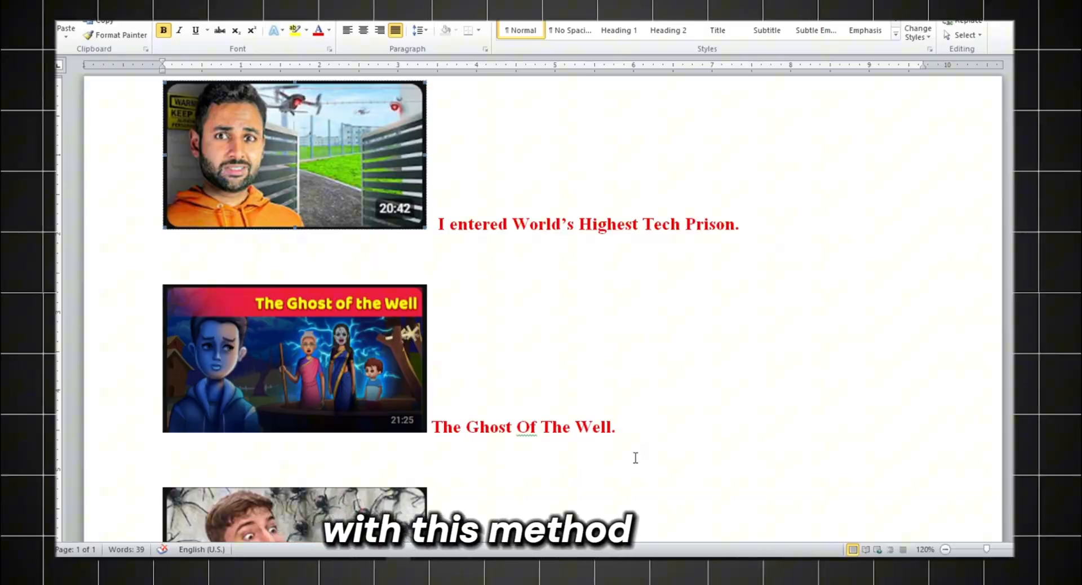
right_click(294, 156)
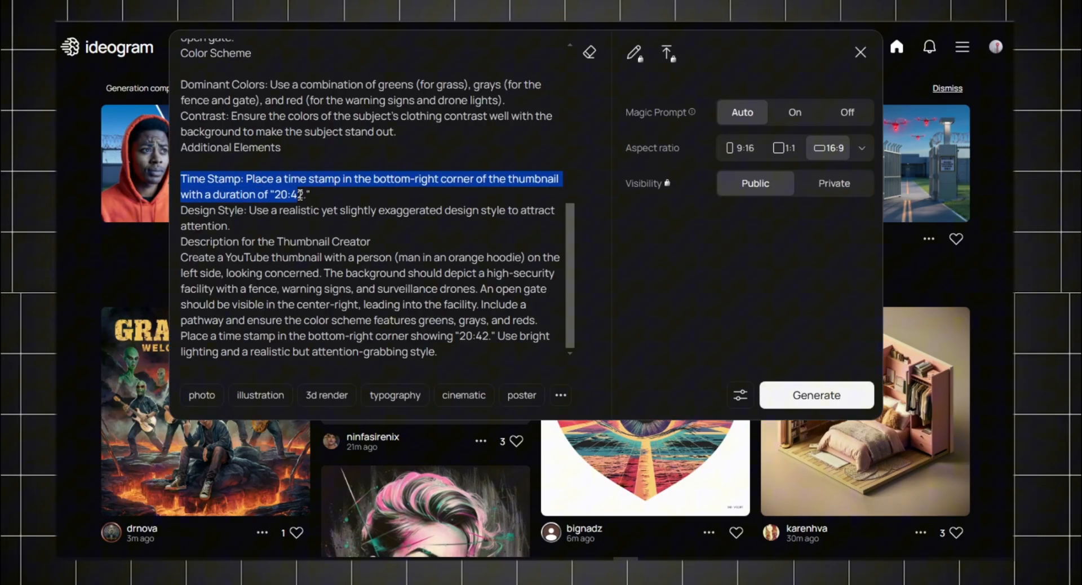
Step: Edit the prison prompt, generate the drone-guarded facility thumbnails and return to the feed
left_click(816, 395)
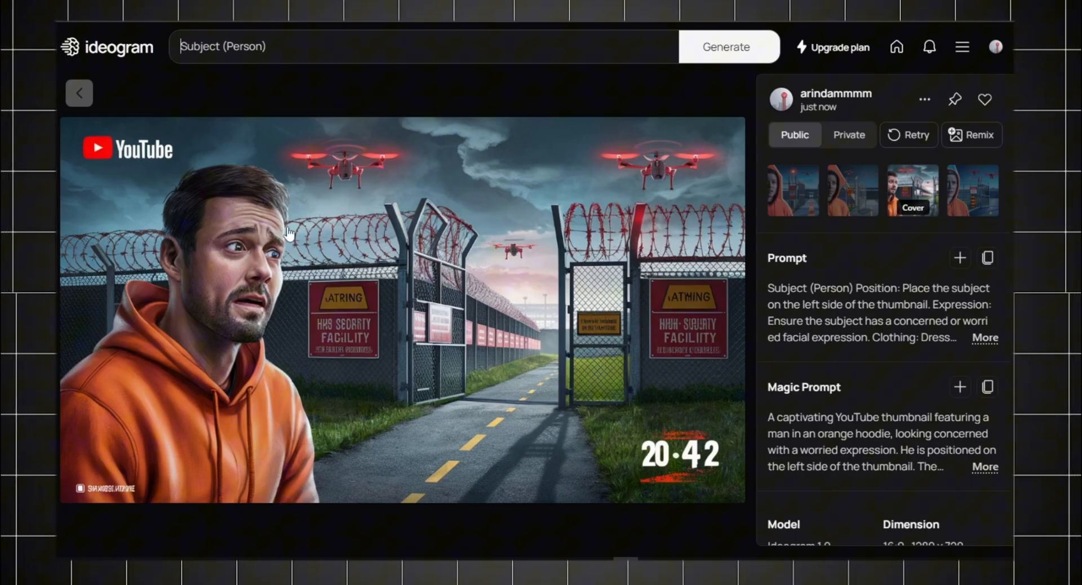
left_click(79, 92)
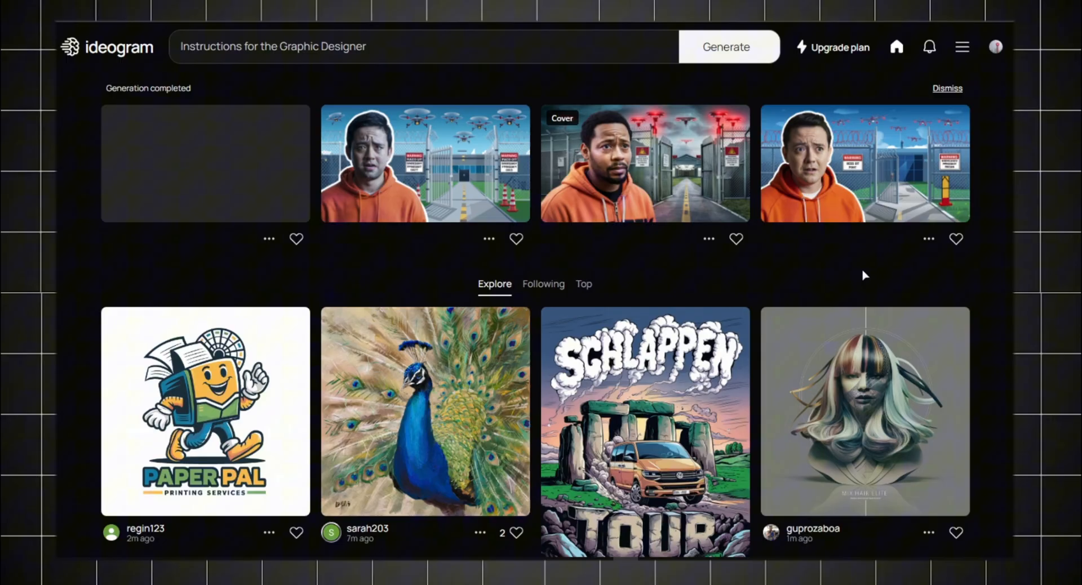
left_click(643, 164)
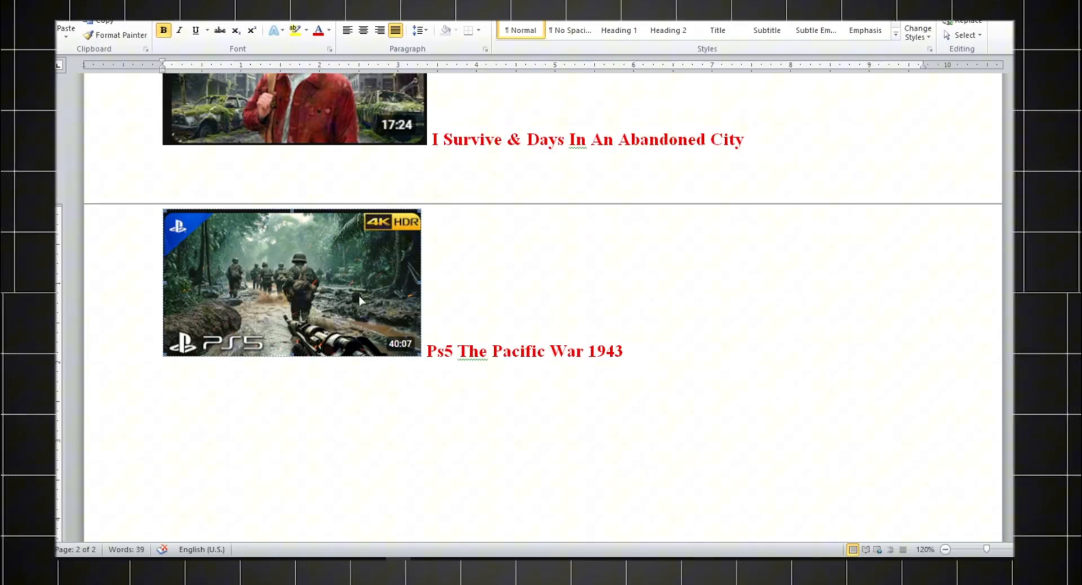
mouse_move(280, 261)
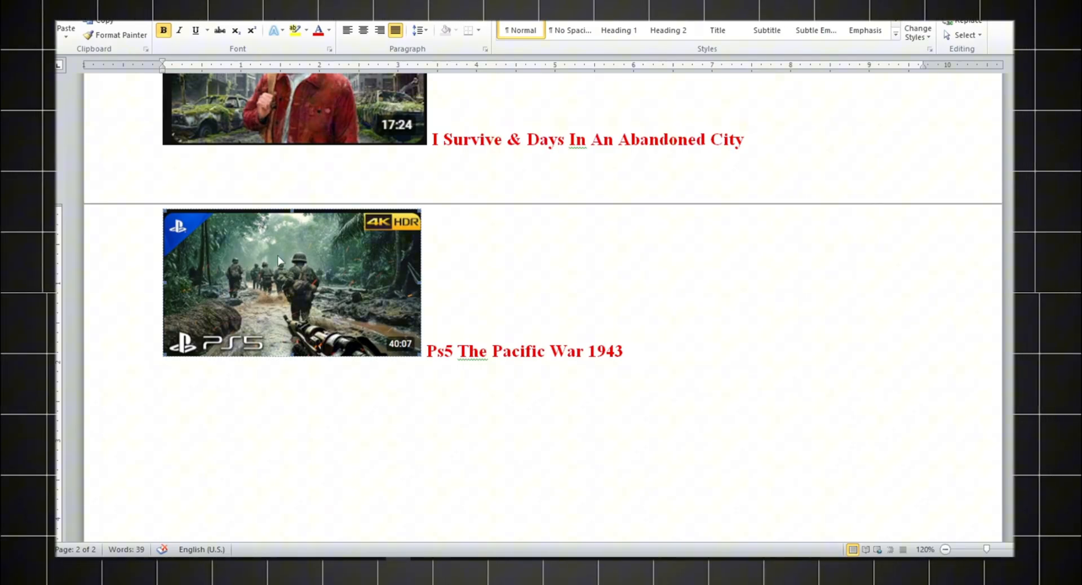
mouse_move(354, 285)
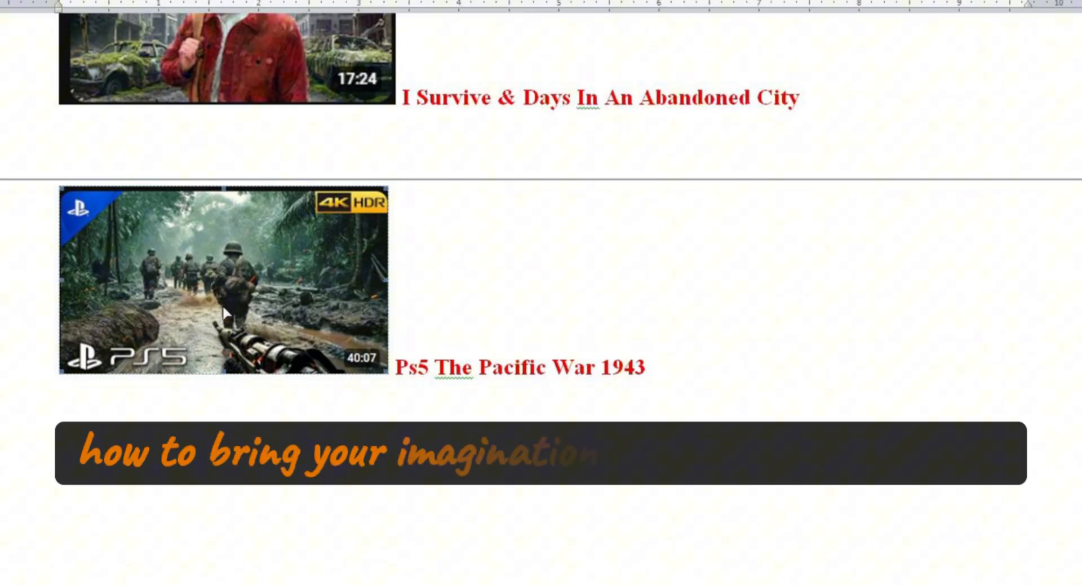
type("into life in a thumbnail")
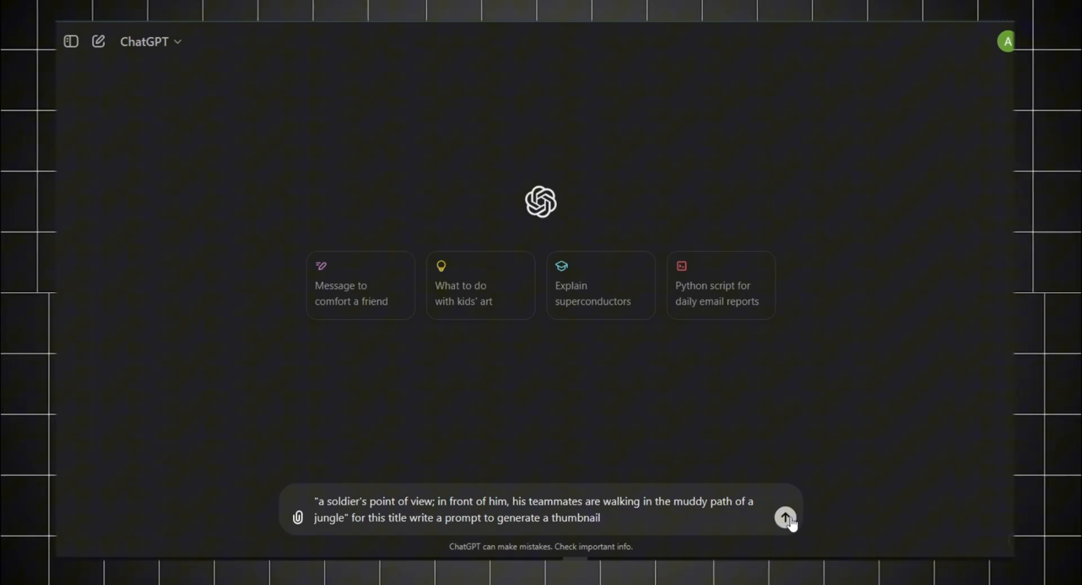
Step: Send the soldier point-of-view jungle thumbnail prompt request
left_click(785, 517)
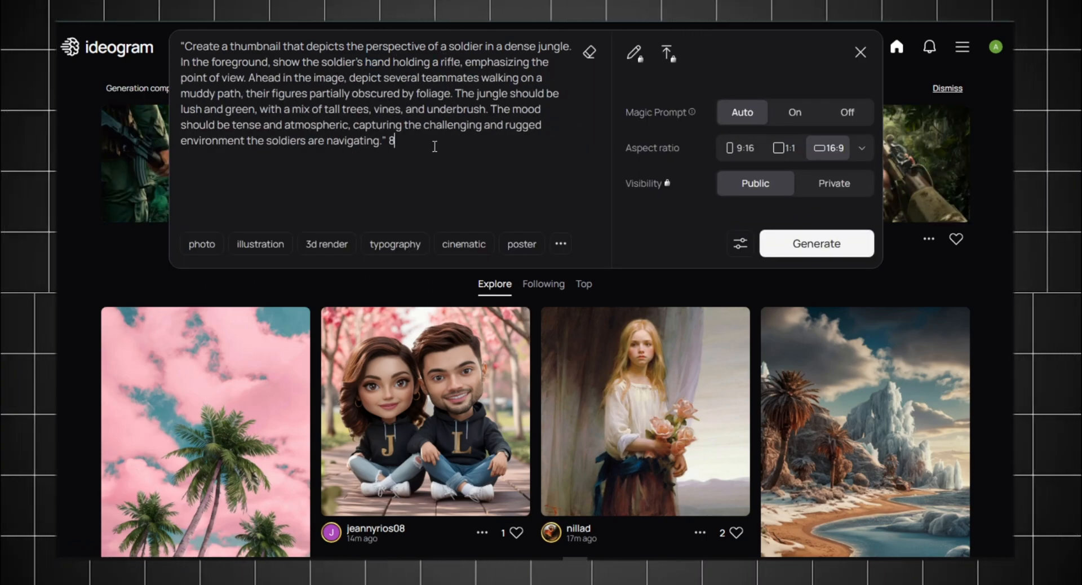
Step: Add '8k ultra realistic image' to the jungle prompt, generate, then start editing the previous ChatGPT message
type("k ultra realistic image,")
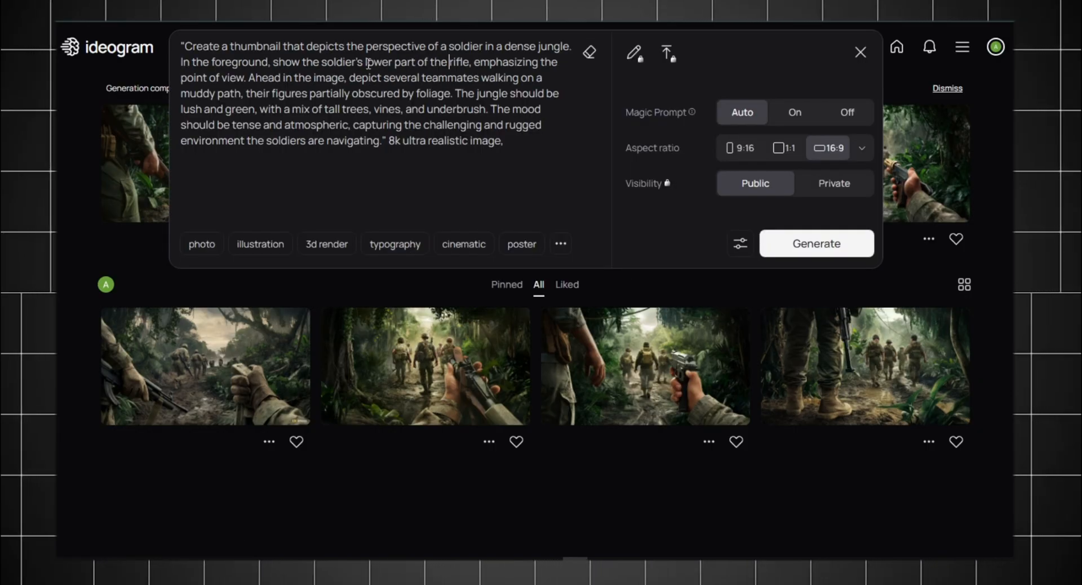
left_click(816, 243)
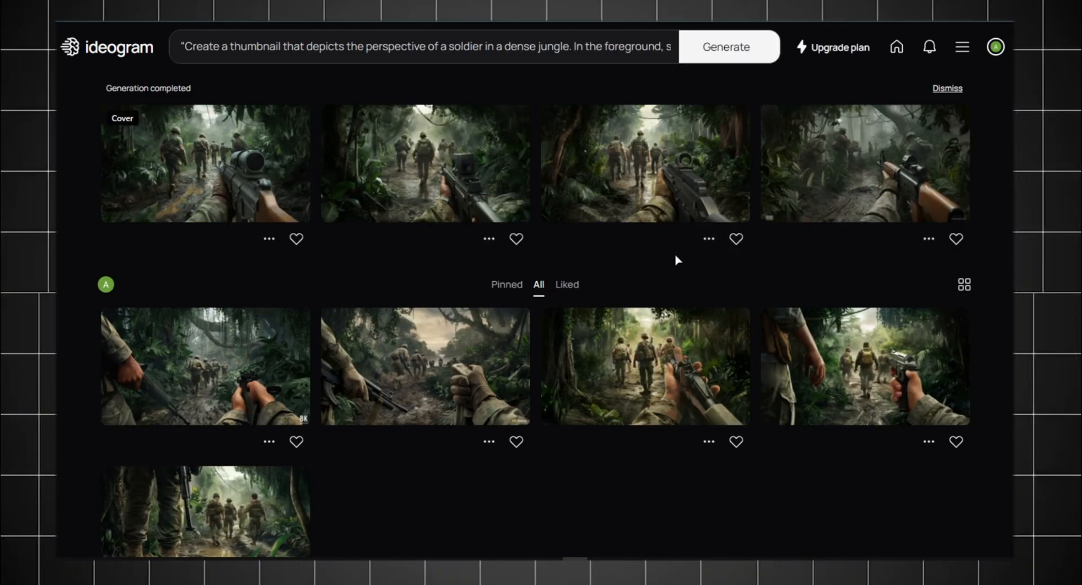
left_click(204, 164)
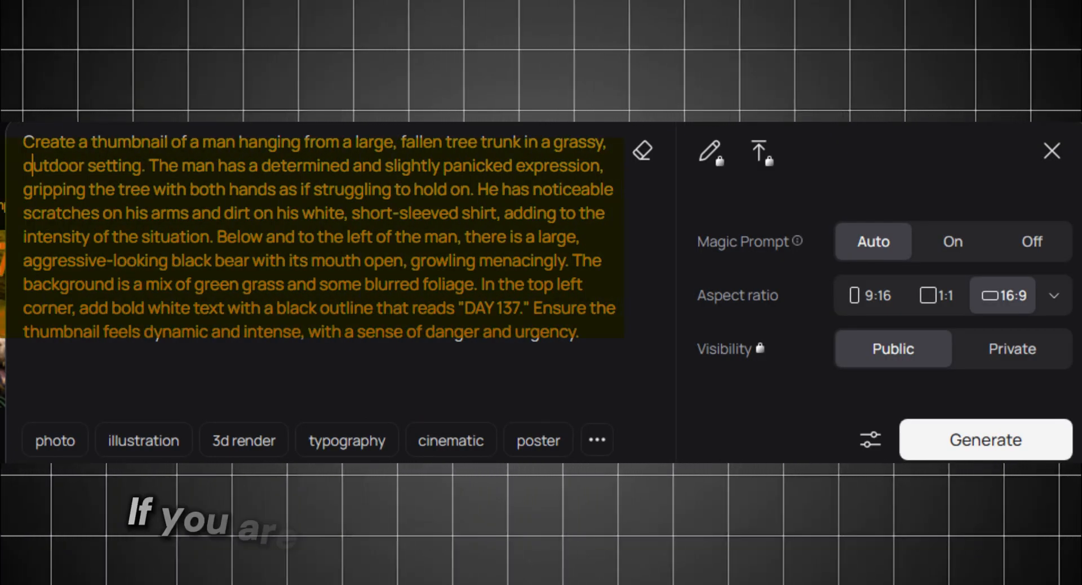
left_click(985, 439)
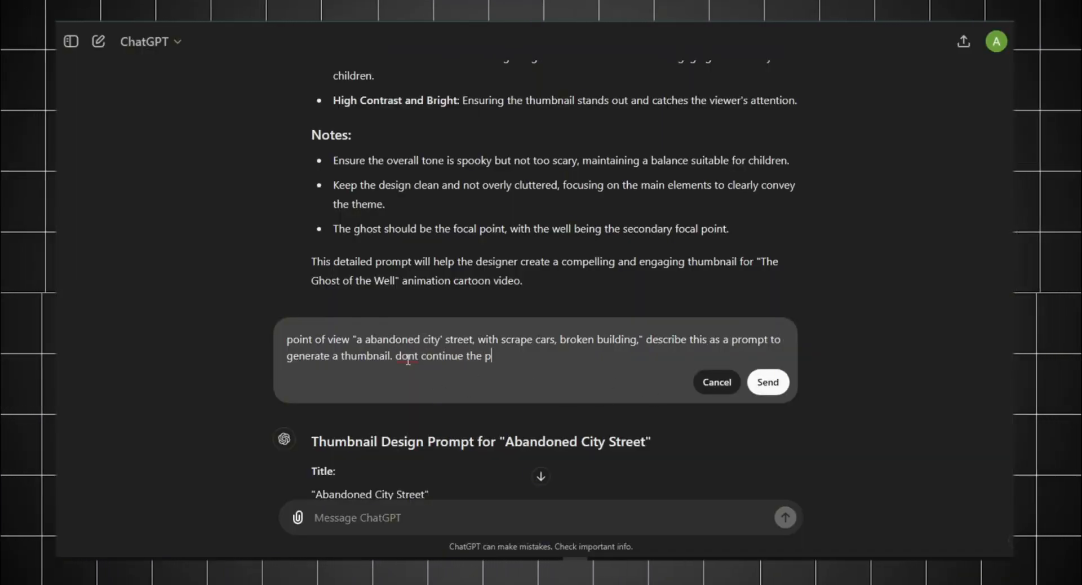
Step: Send the revised abandoned-city-street request ending with 'dont continue'
left_click(768, 383)
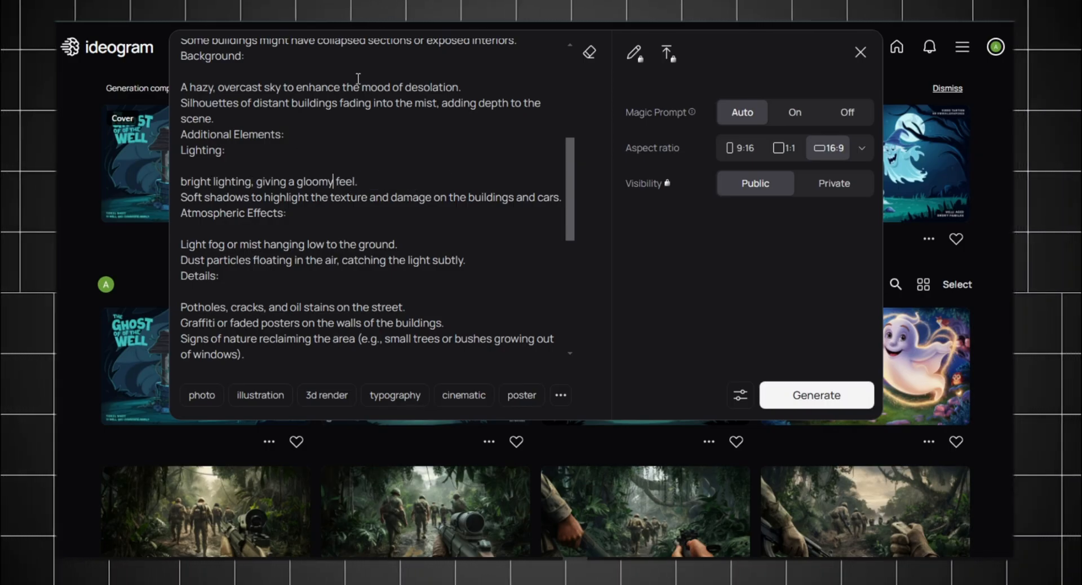
Step: Change the city prompt's 'hazy, overcast' sky to 'bright blue' before generating
left_click(816, 394)
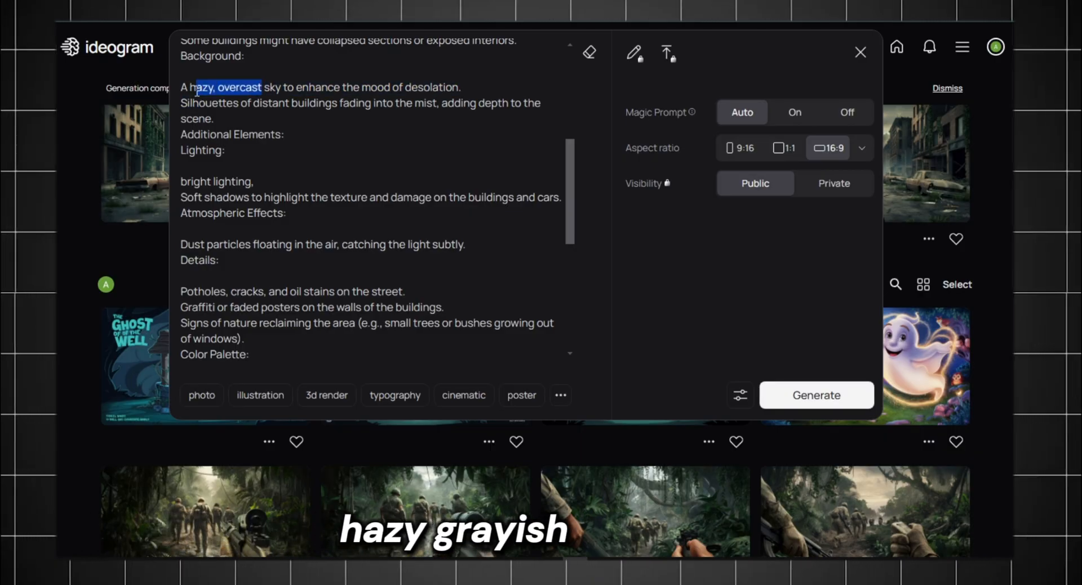
type("bright blue")
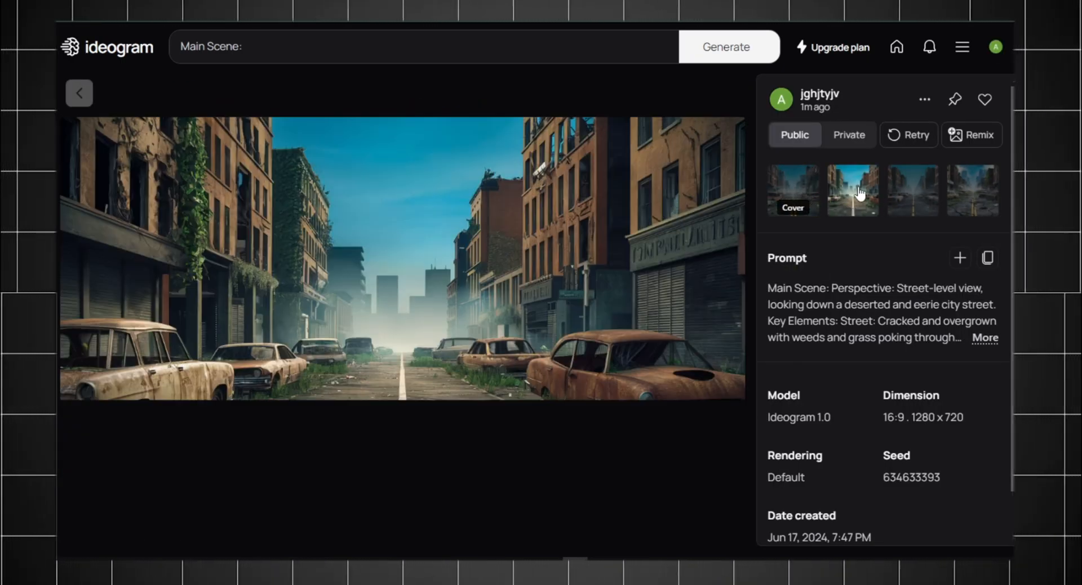
Step: In a new ChatGPT chat, send the request for a beggar-with-backpack image prompt
left_click(912, 190)
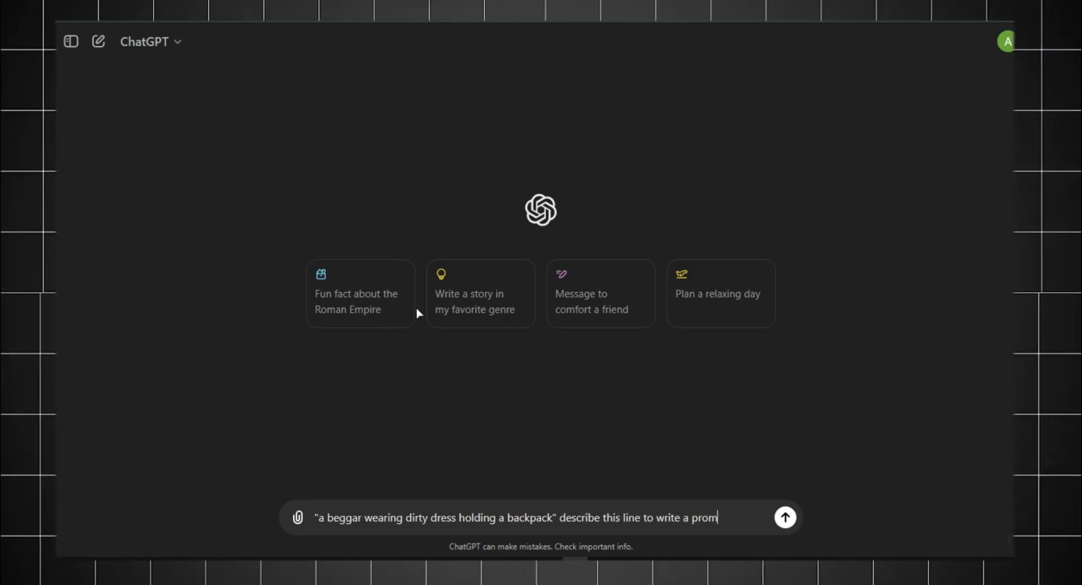
left_click(785, 517)
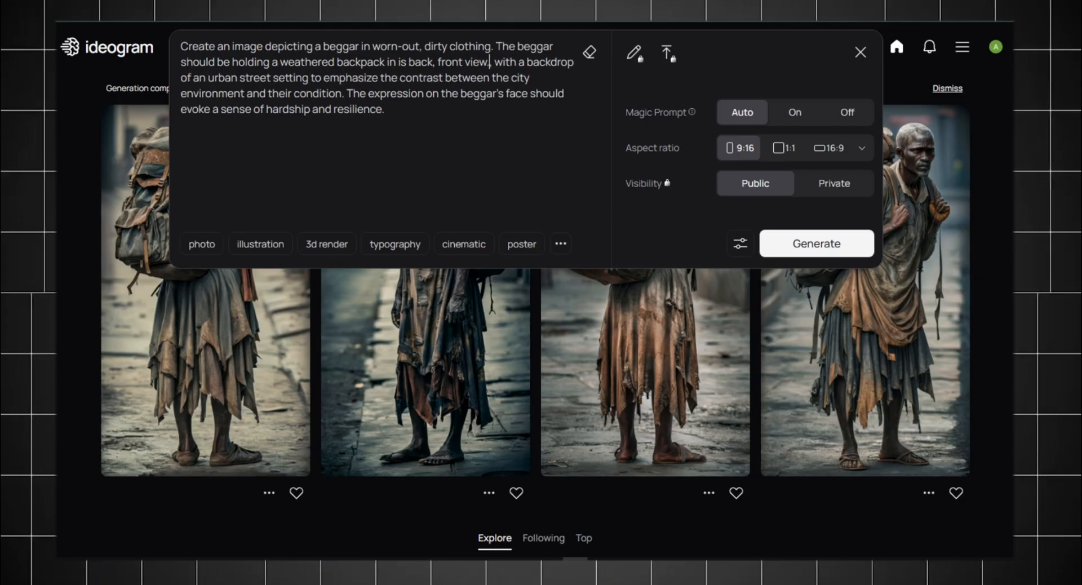
Step: Remove the urban backdrop sentence, generate portrait beggar images, and view the fourth one's options
left_click_drag(491, 62, 345, 93)
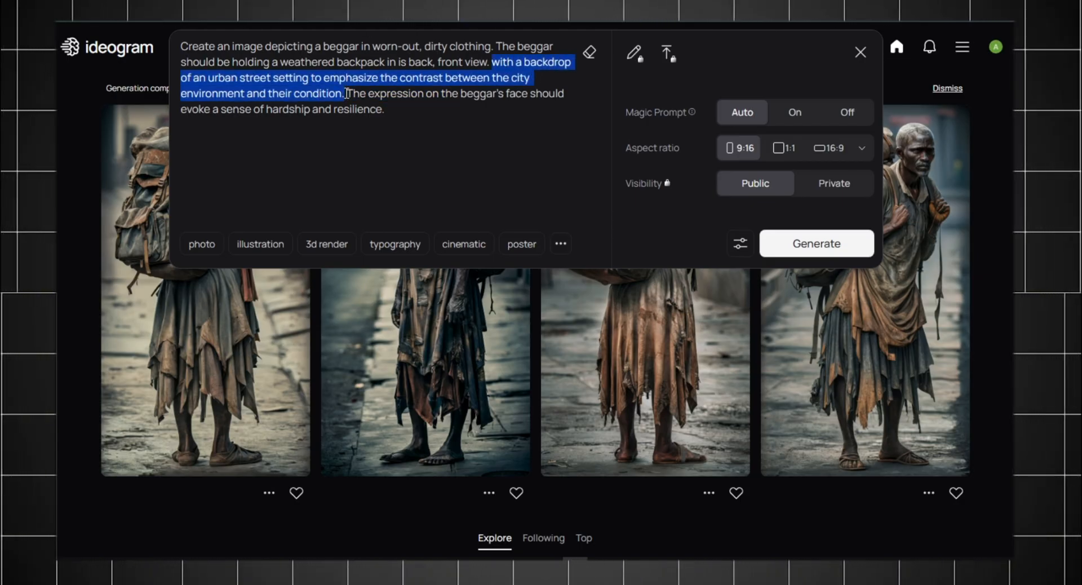
left_click(816, 242)
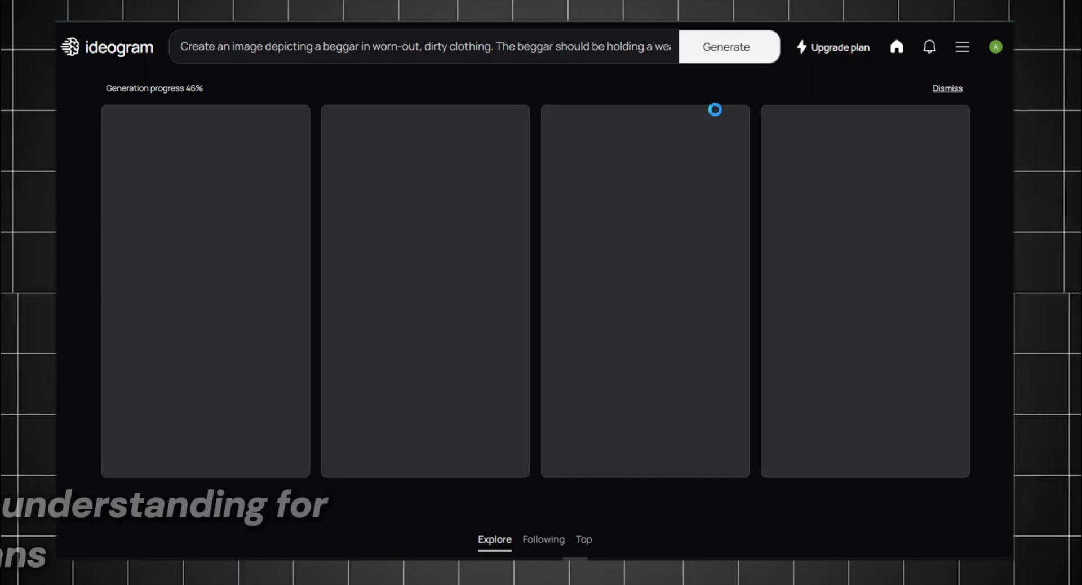
left_click(725, 46)
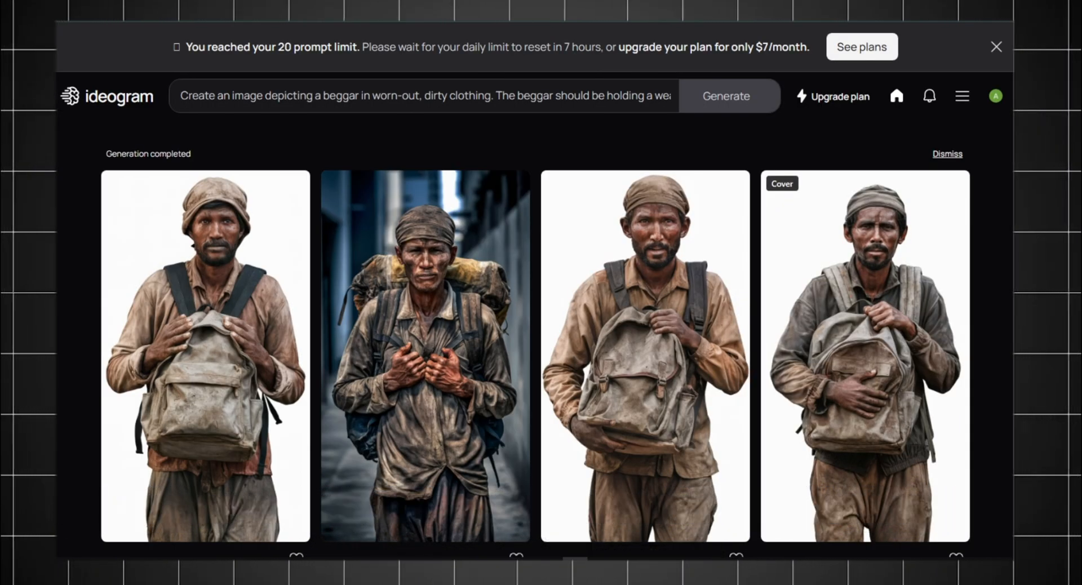
left_click(865, 352)
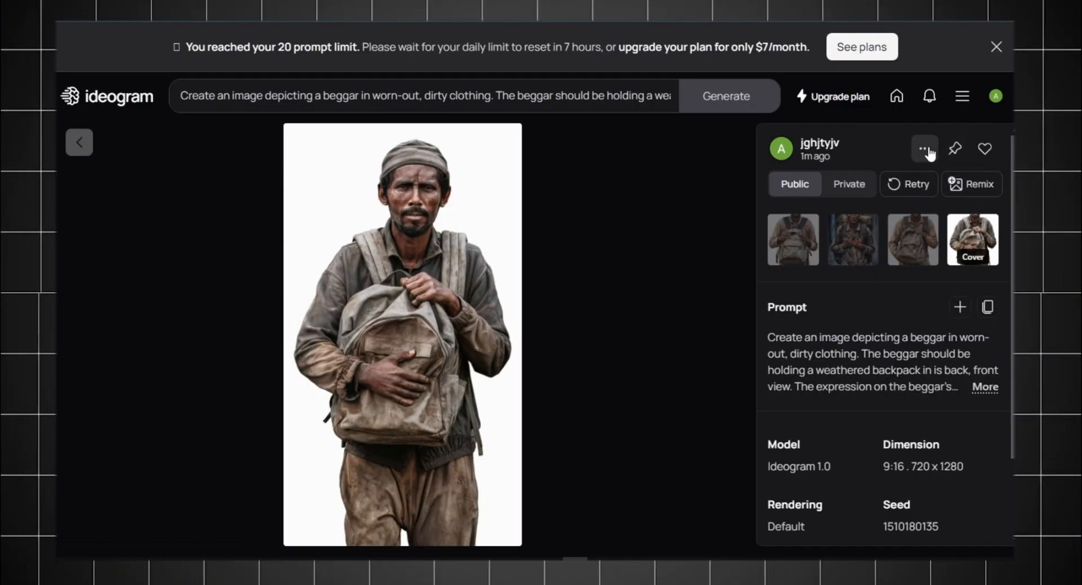
left_click(924, 148)
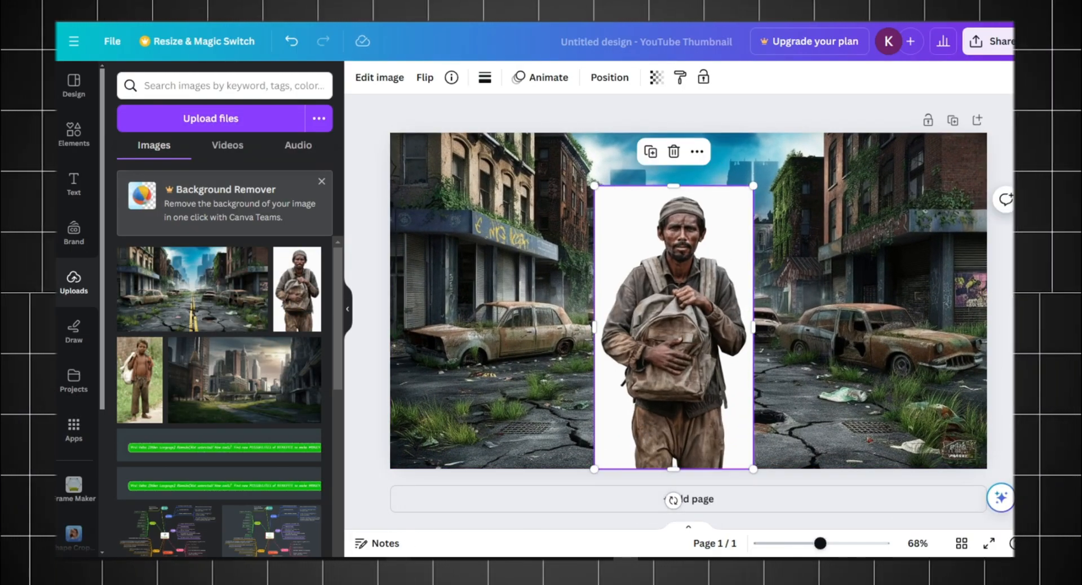
Step: Enlarge the cut-out beggar and centre him over the abandoned street background
left_click_drag(673, 469, 673, 429)
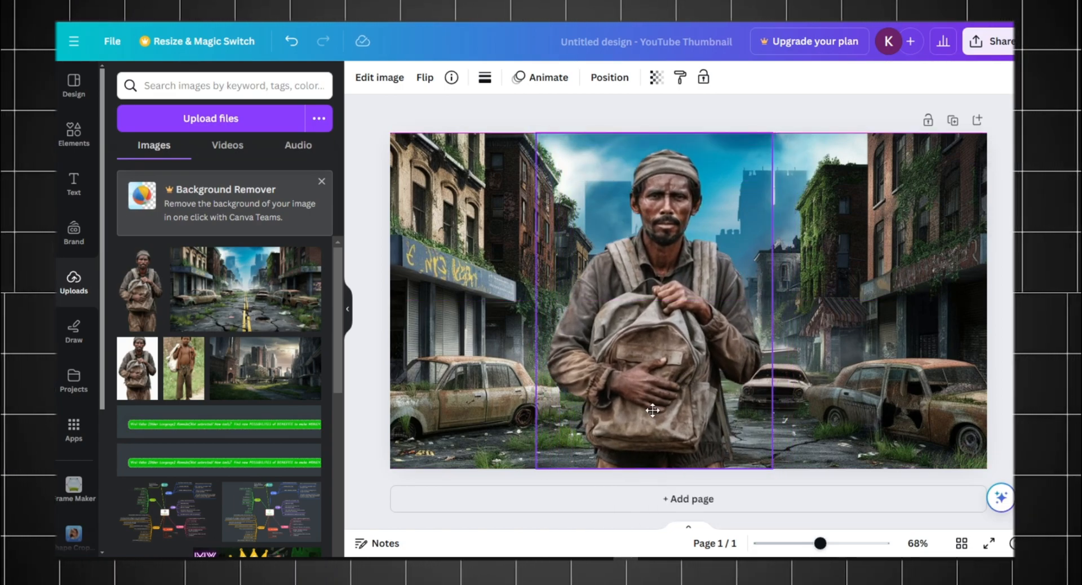
left_click_drag(653, 410, 692, 408)
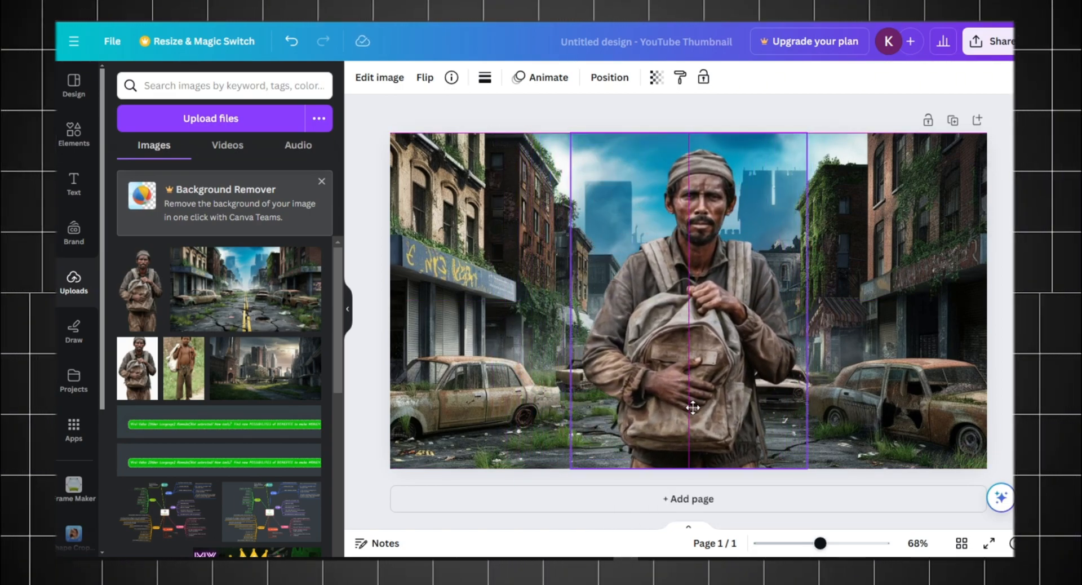
left_click(690, 303)
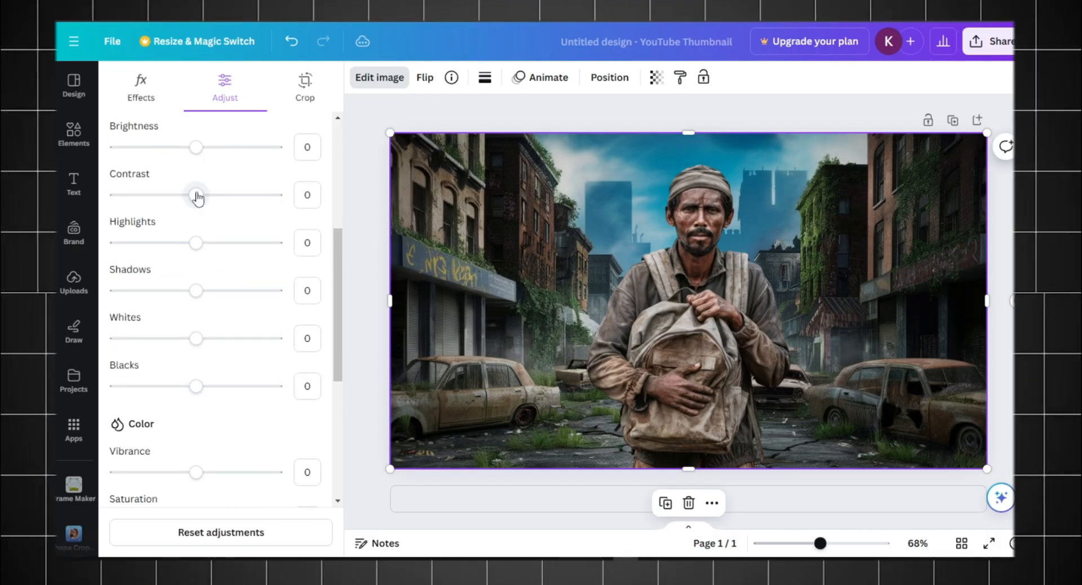
Step: Add the grinning man's face photo to the design and crop it to a 1:1 square
left_click(73, 281)
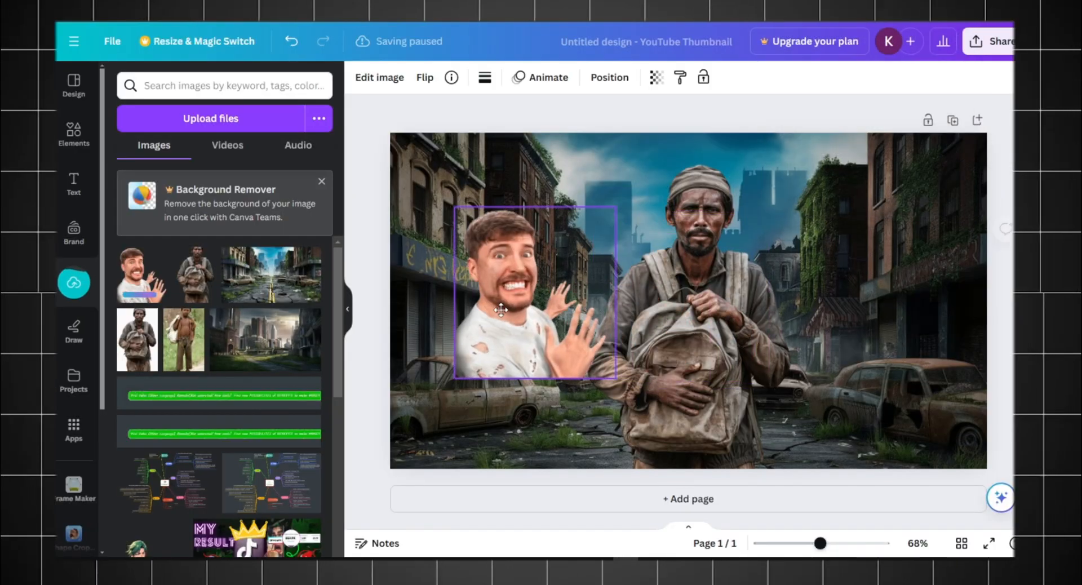
left_click(378, 76)
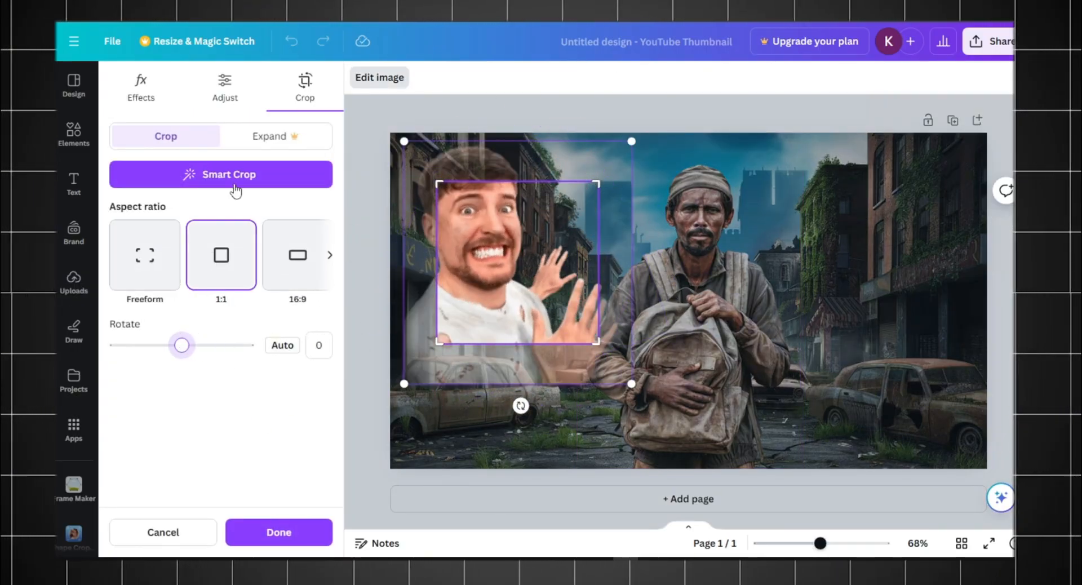
left_click(221, 174)
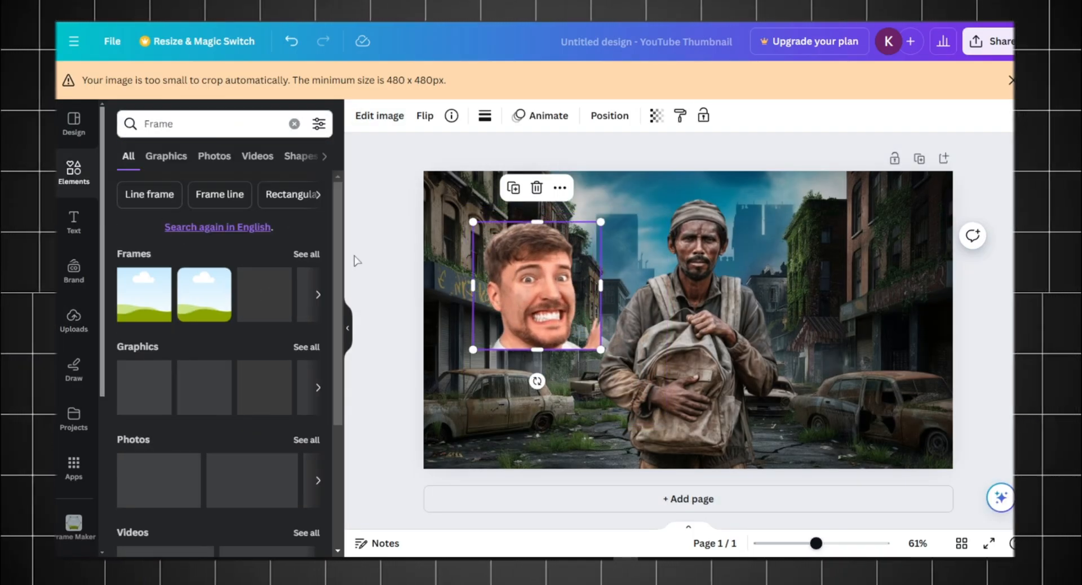
Step: Move the cropped face onto the beggar's head, shrink it to fit, and begin lowering its colour saturation
left_click_drag(534, 287, 696, 227)
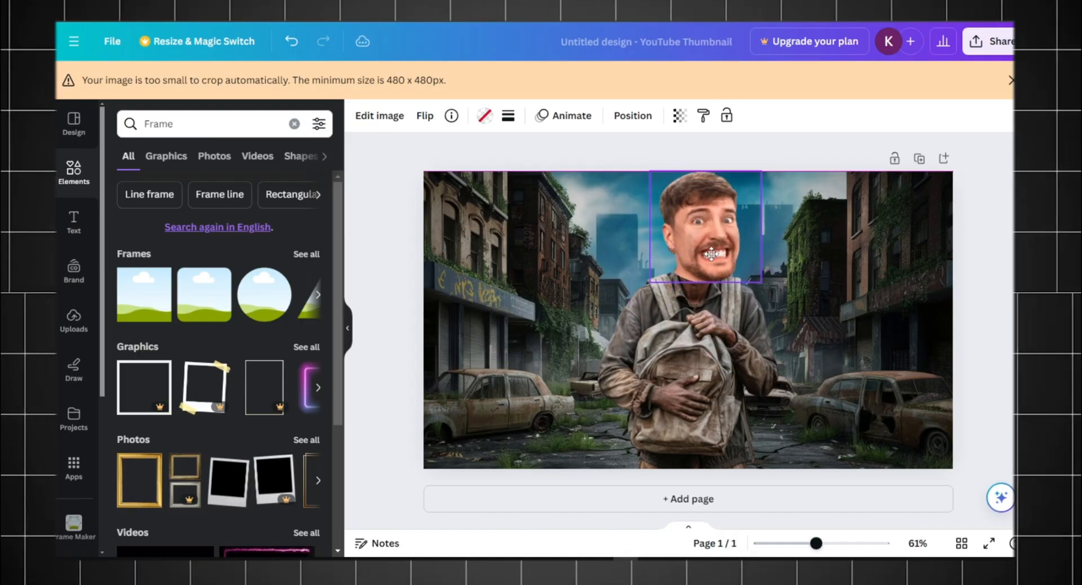
left_click_drag(708, 251, 696, 238)
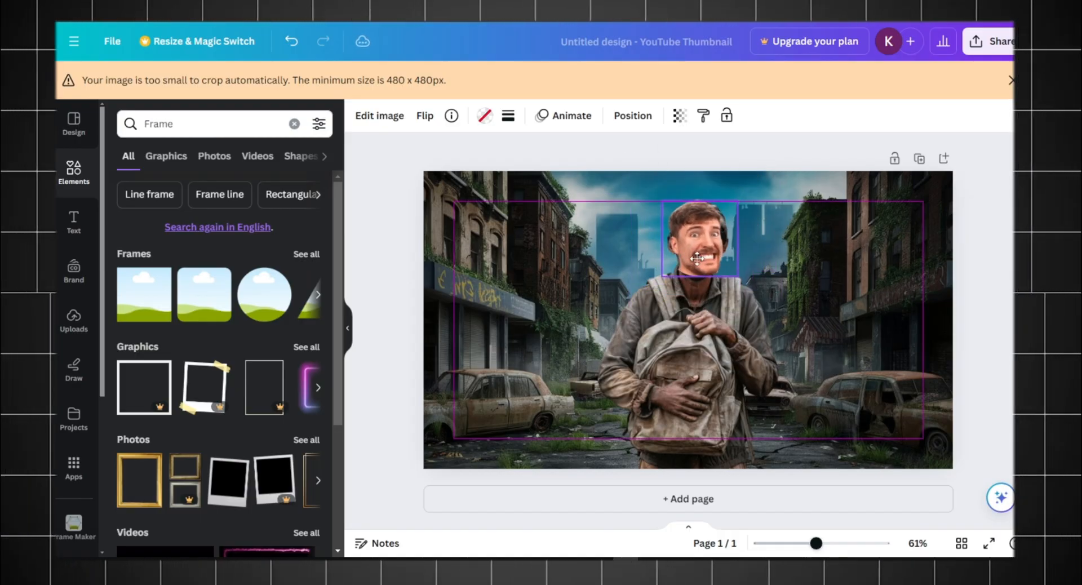
left_click(697, 238)
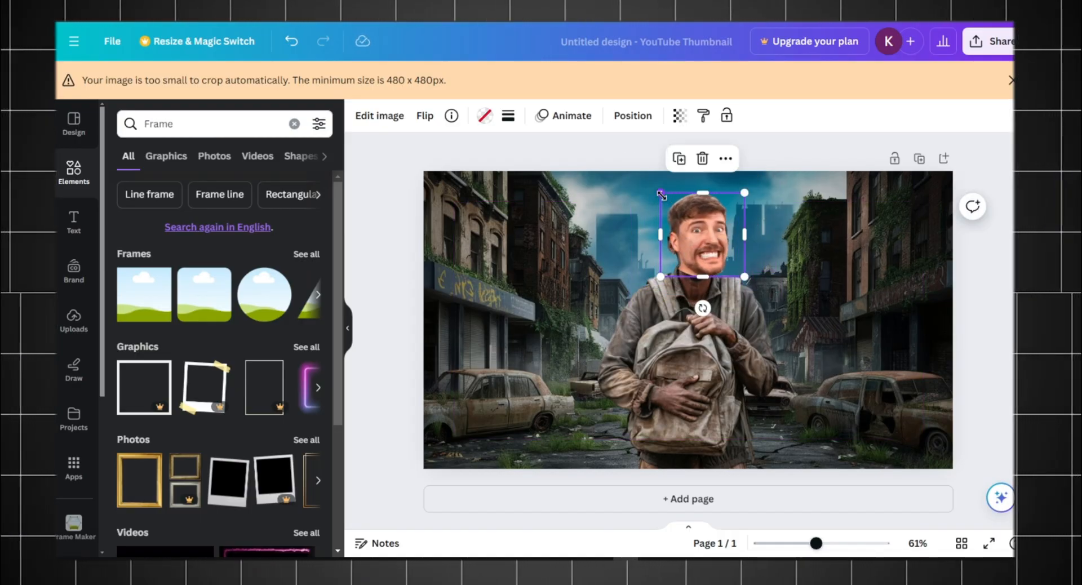
left_click(378, 115)
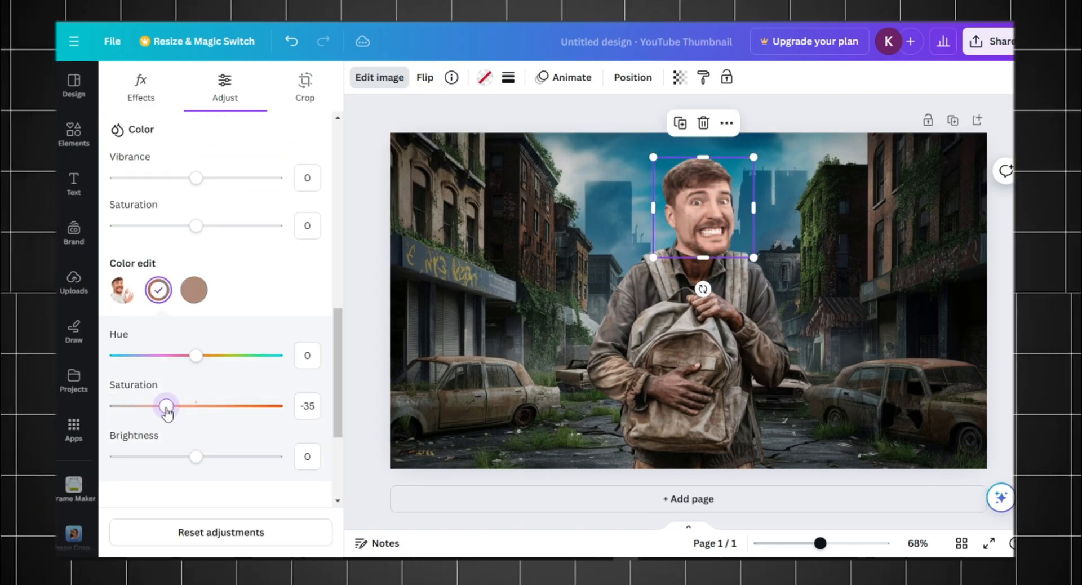
Step: Lower the skin colour's brightness to about -23 so the face matches the beggar's tone
left_click_drag(196, 456, 178, 457)
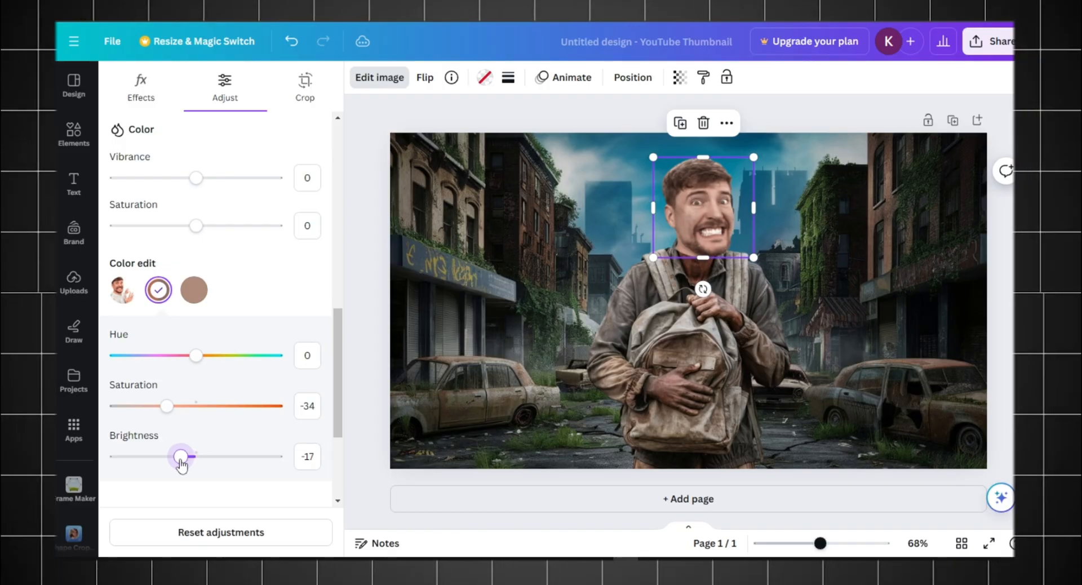
left_click_drag(195, 457, 180, 456)
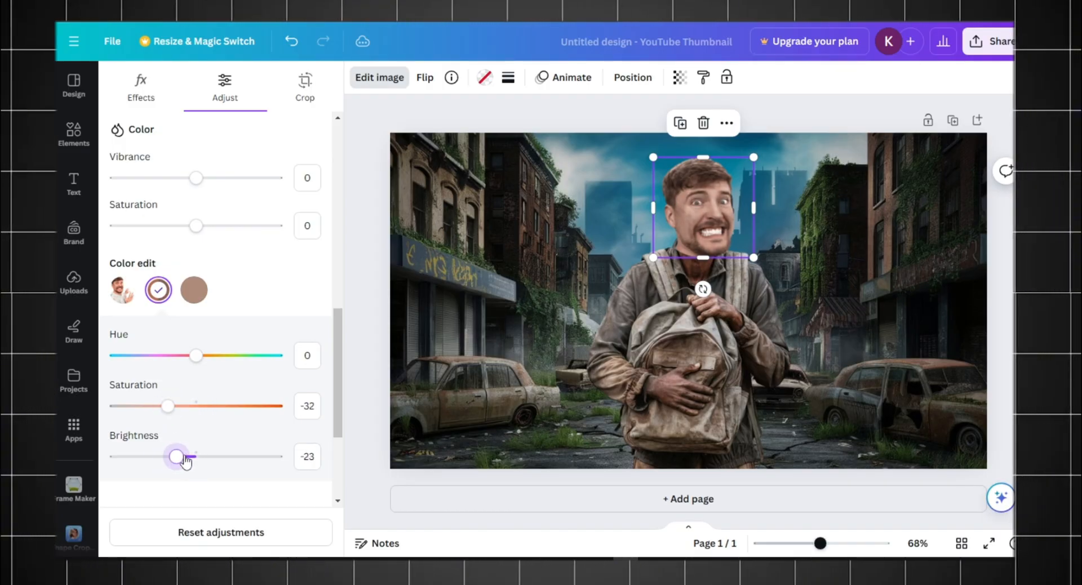